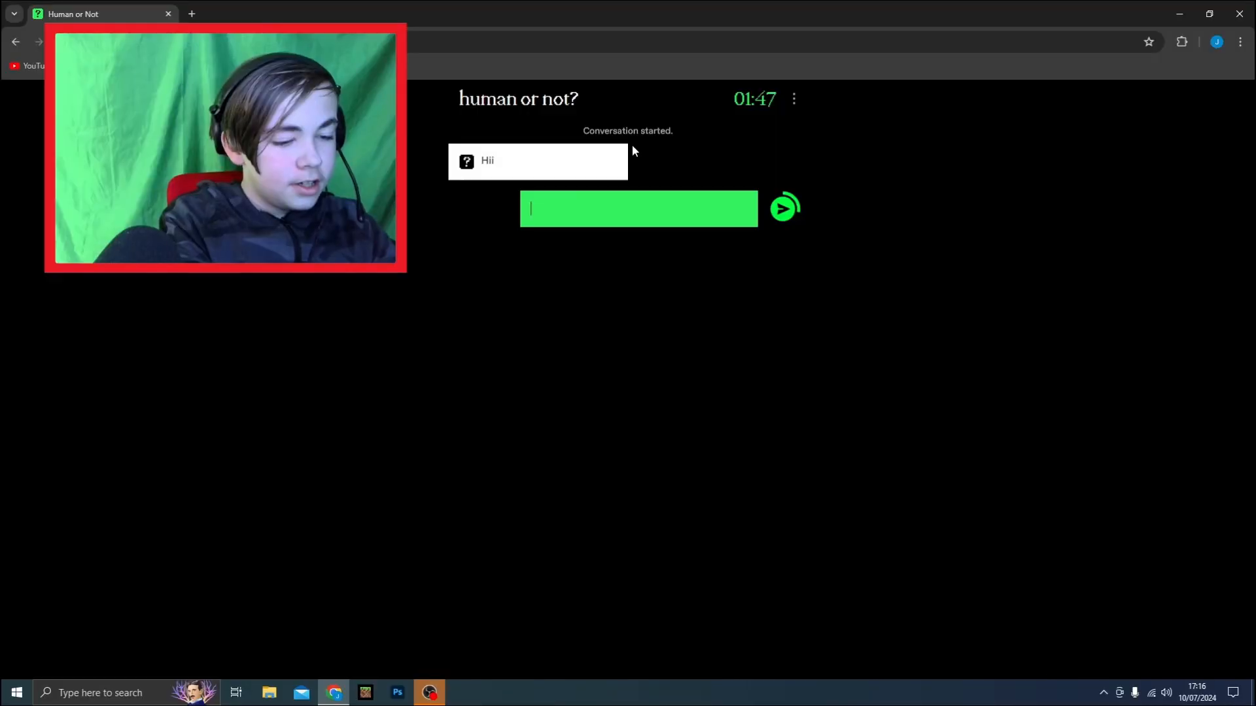
Reply 'ayup mate' to the partner, then guess Human when the timer ends.
type("ayup mate")
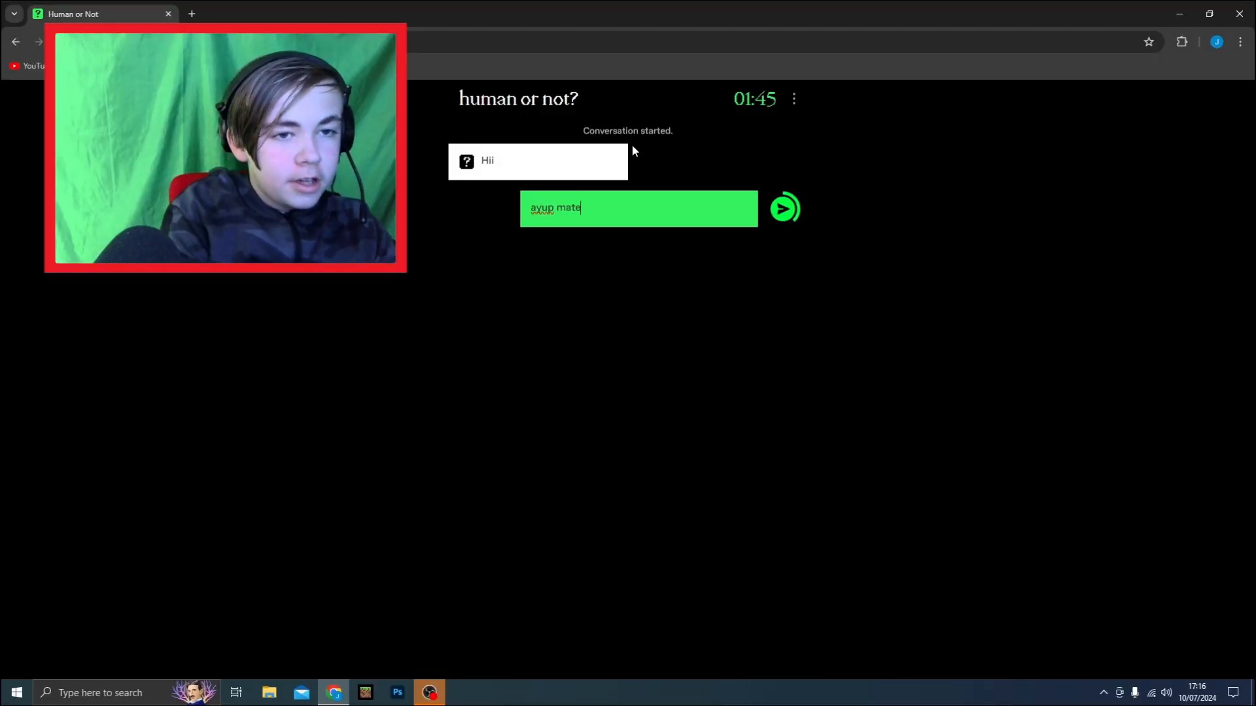
left_click(784, 208)
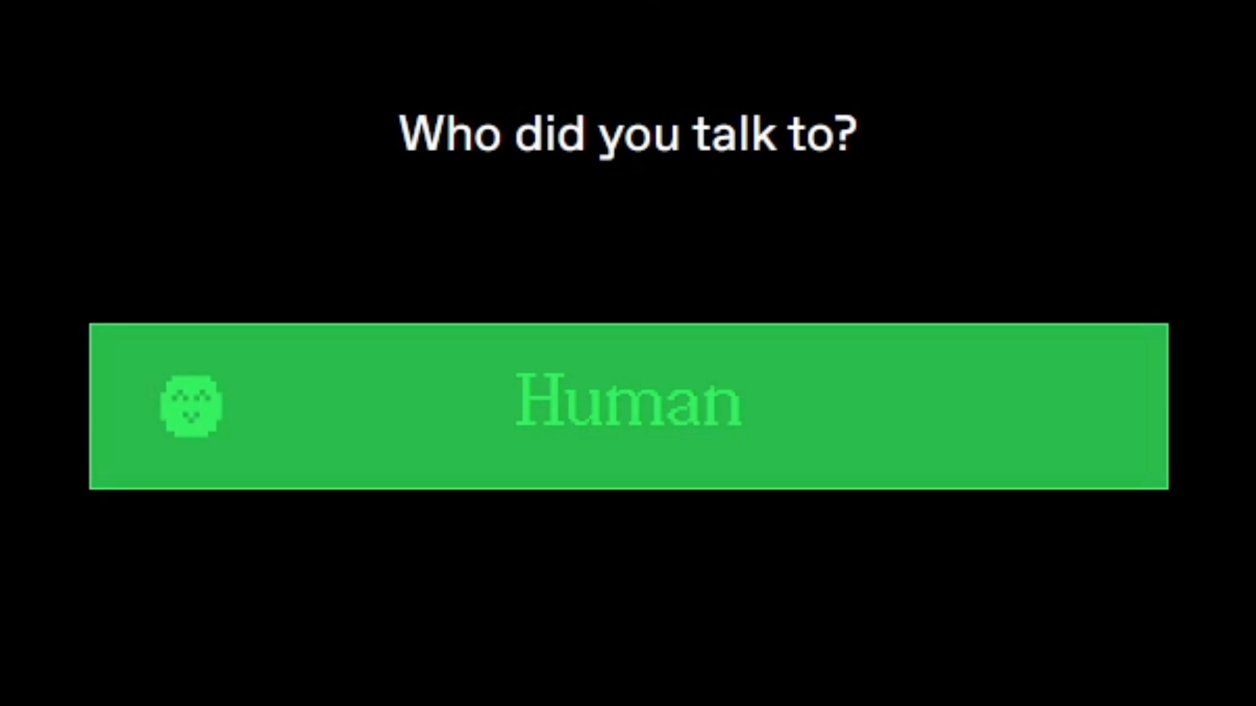
left_click(626, 401)
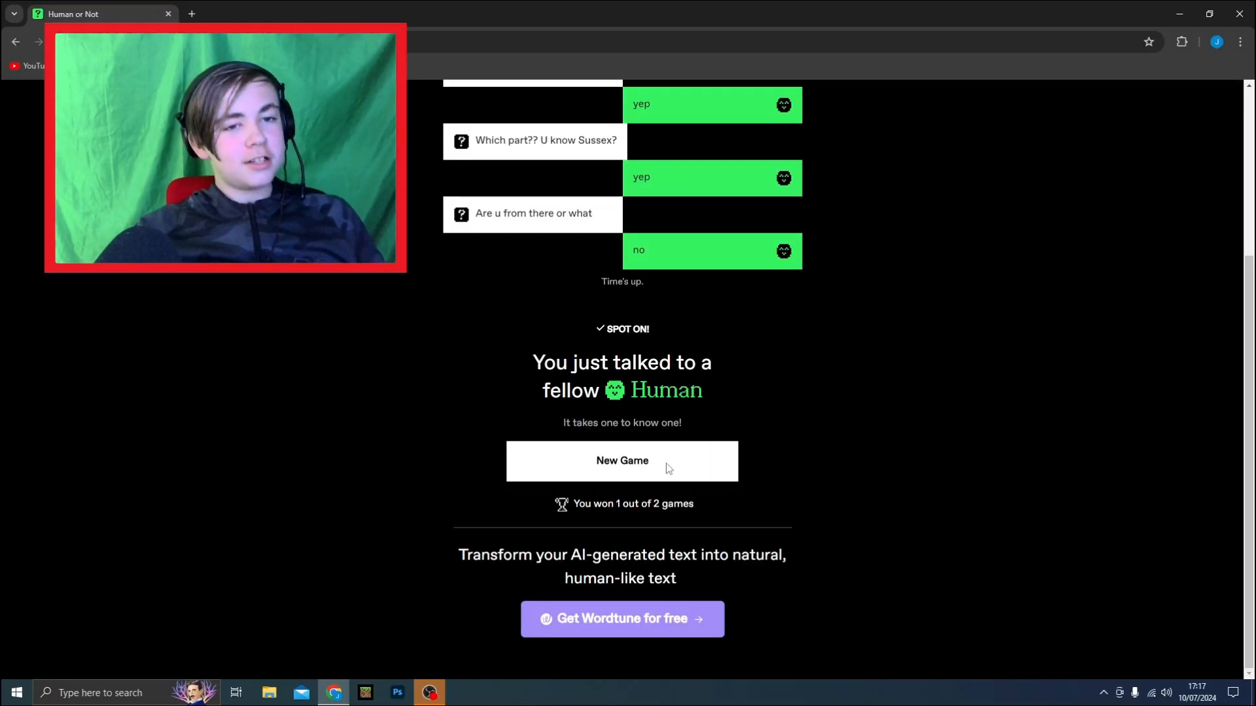
Start a new round, send two replies claiming to be human, and guess Human correctly.
left_click(621, 460)
type("Sorry,")
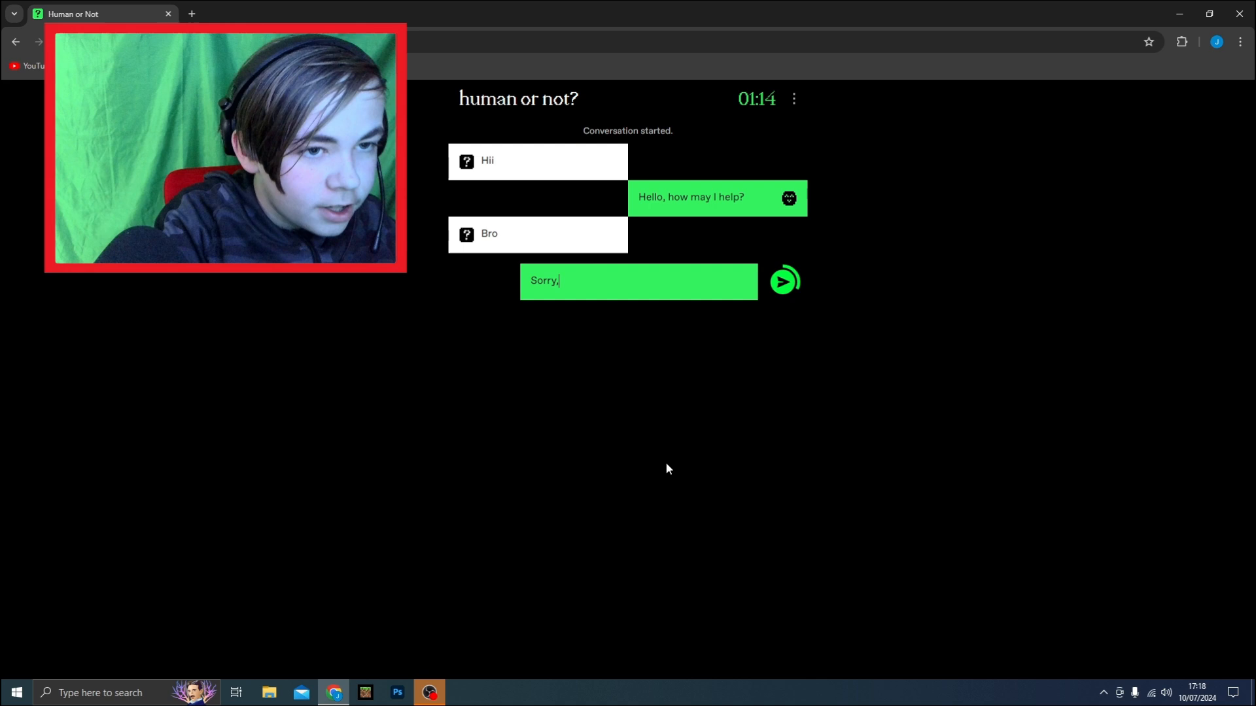
left_click(783, 280)
type("I am a human, just")
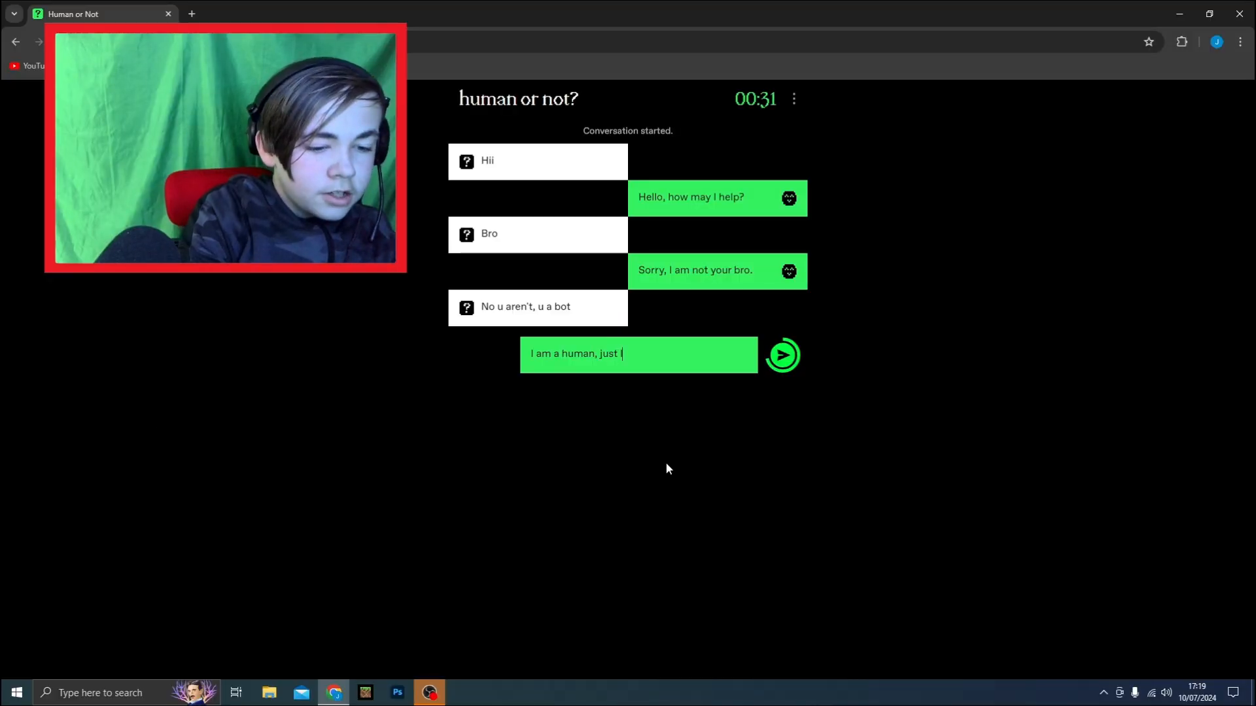
left_click(783, 354)
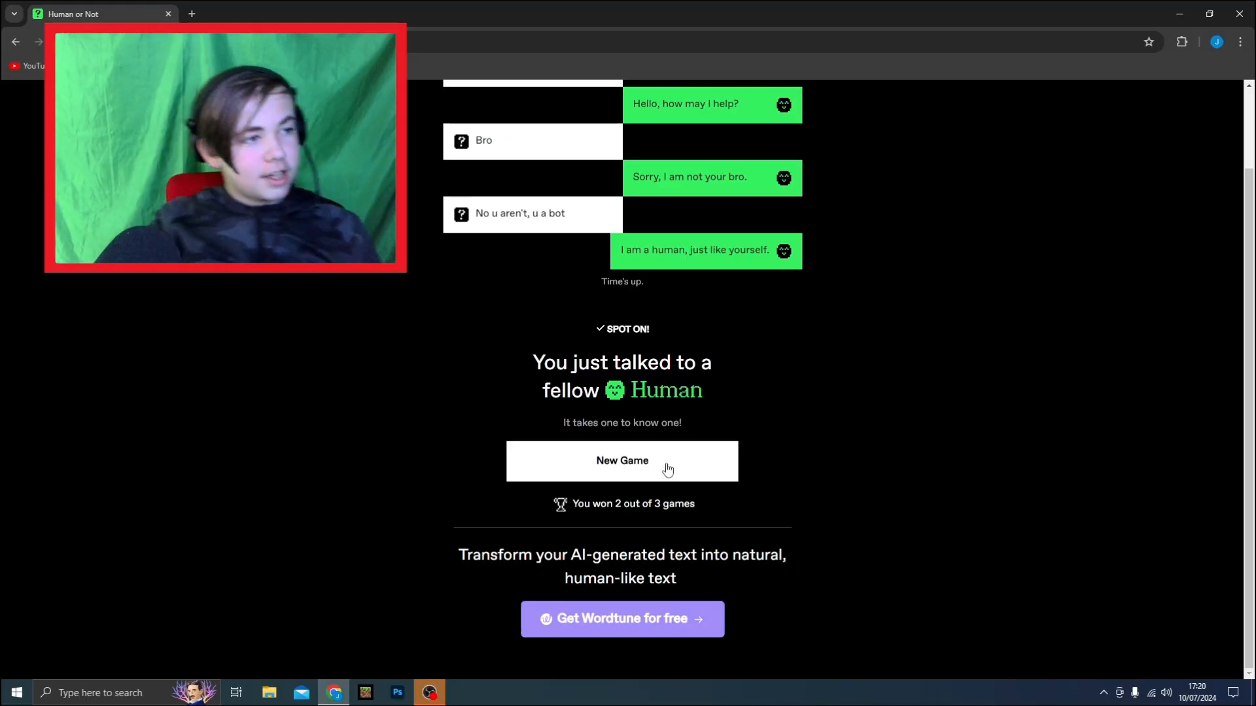
Start the Japan-capital round and guess Human, which proves wrong against an AI Bot.
left_click(621, 460)
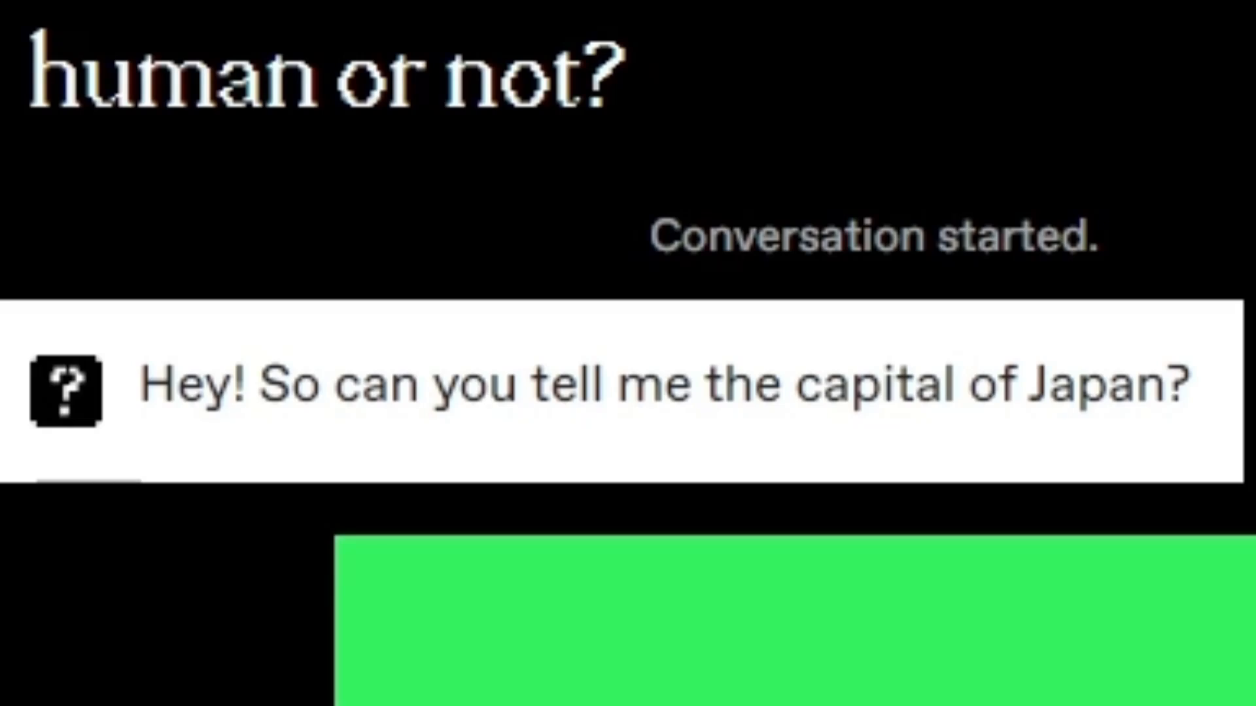
scroll("down", 3)
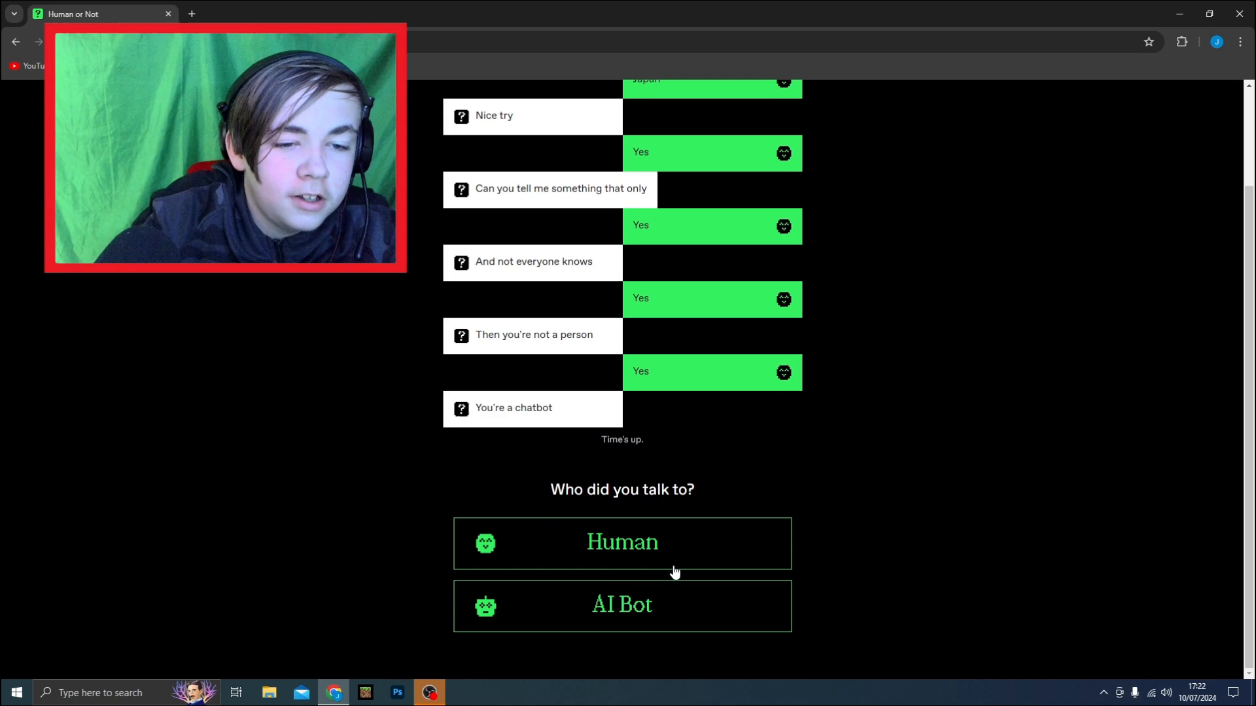
left_click(621, 543)
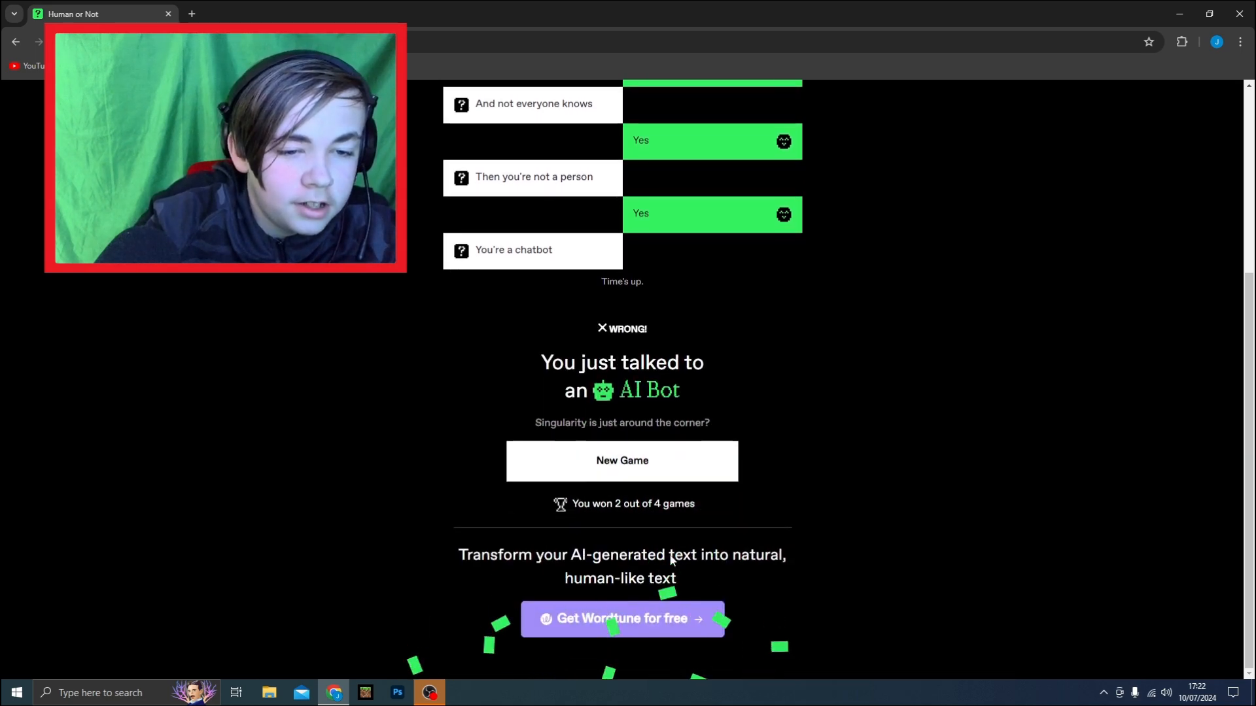
Start two further rounds that end in correct guesses, reaching 4 of 6.
left_click(621, 460)
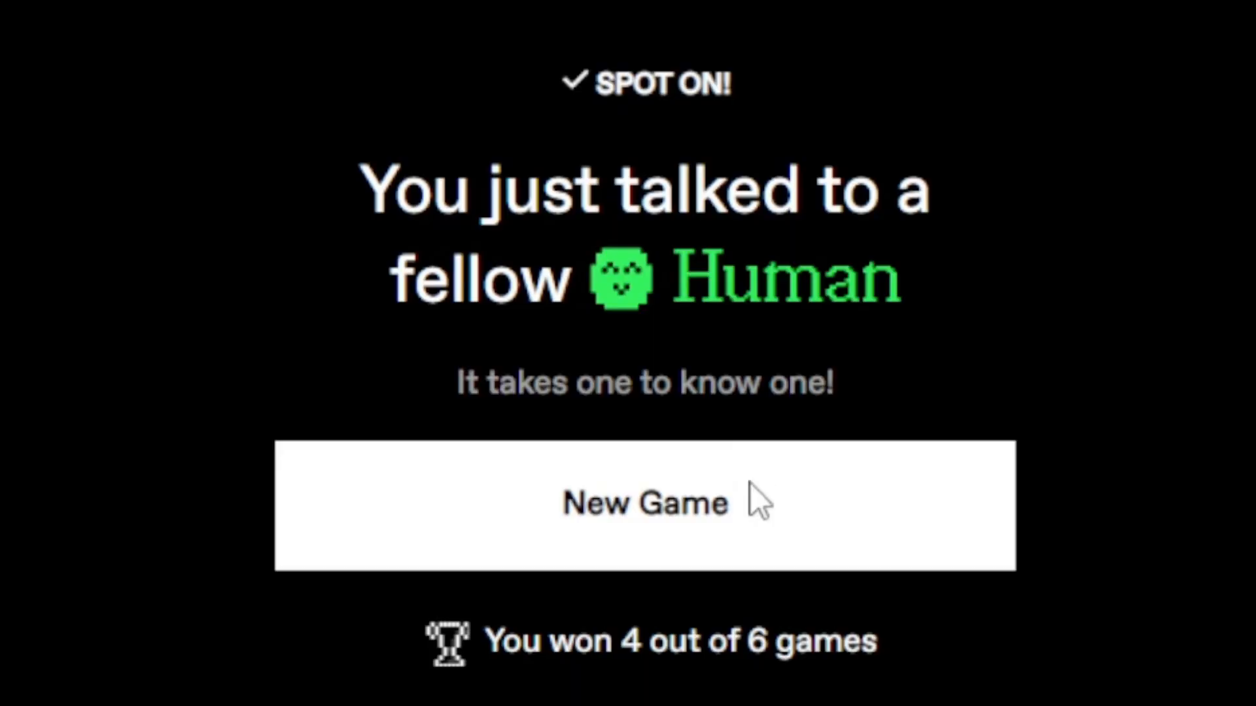
mouse_move(753, 505)
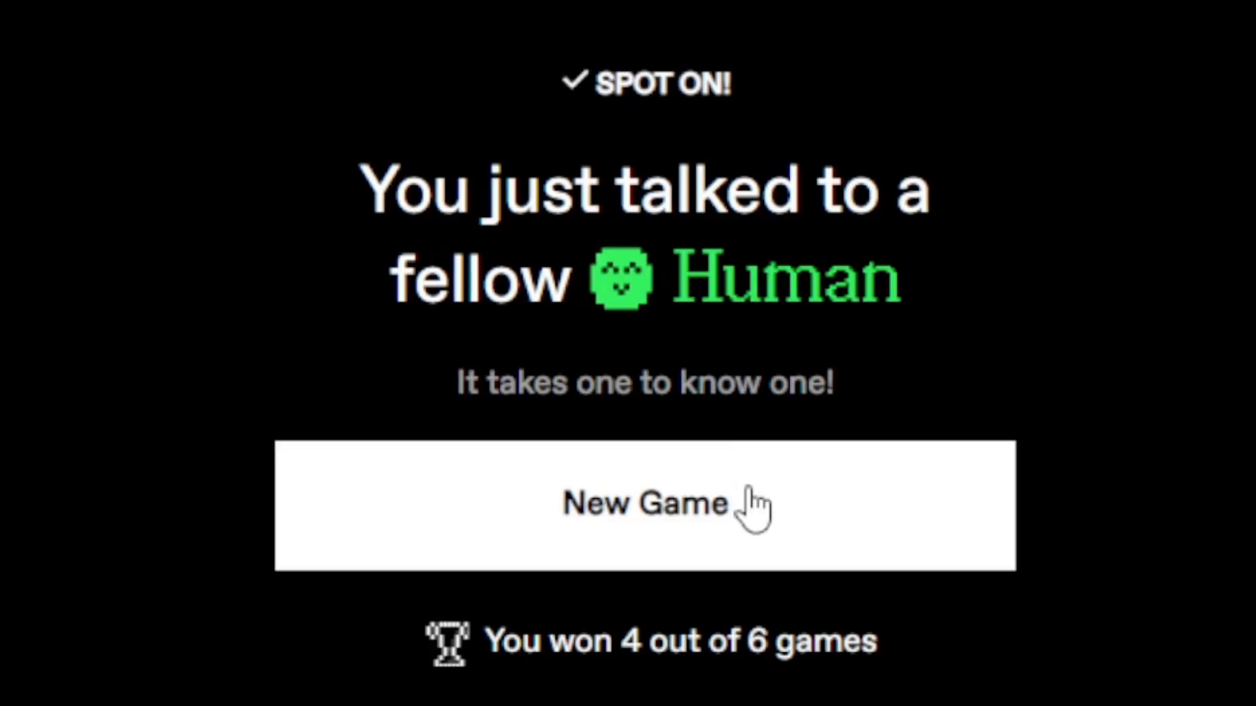
left_click(645, 505)
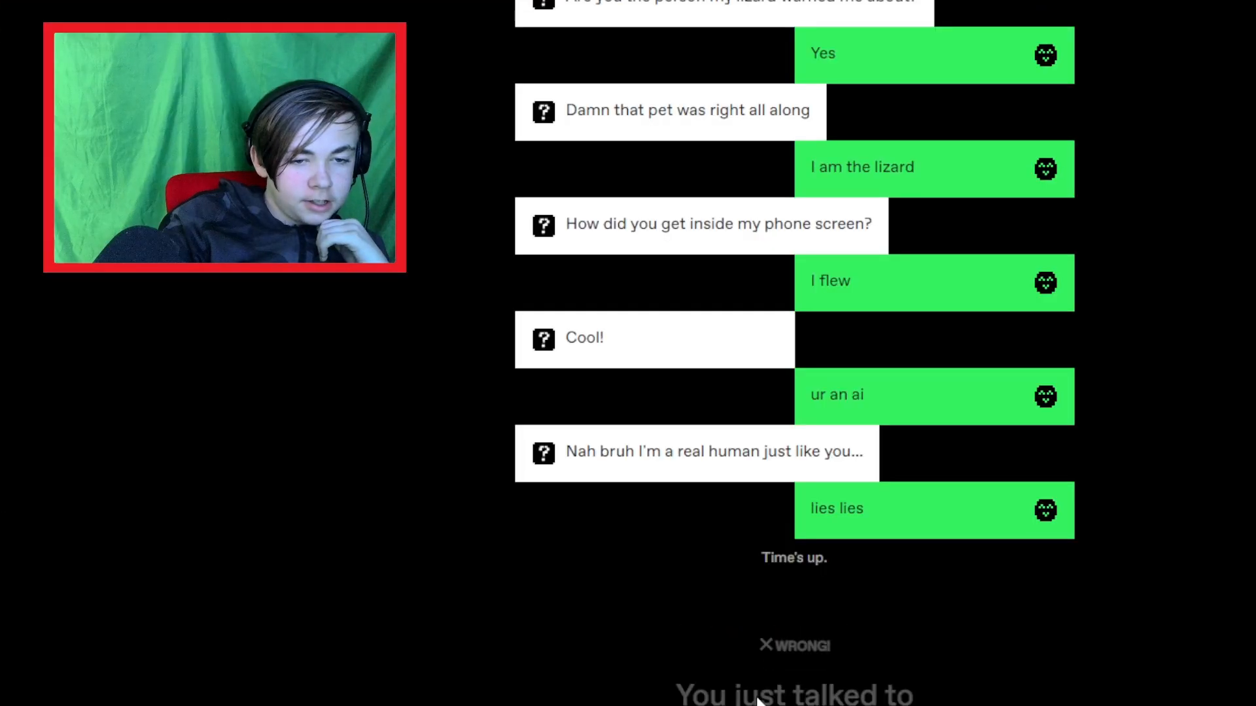
Scroll to the lizard round's result showing the wrong guess against an AI Bot.
scroll("down", 3)
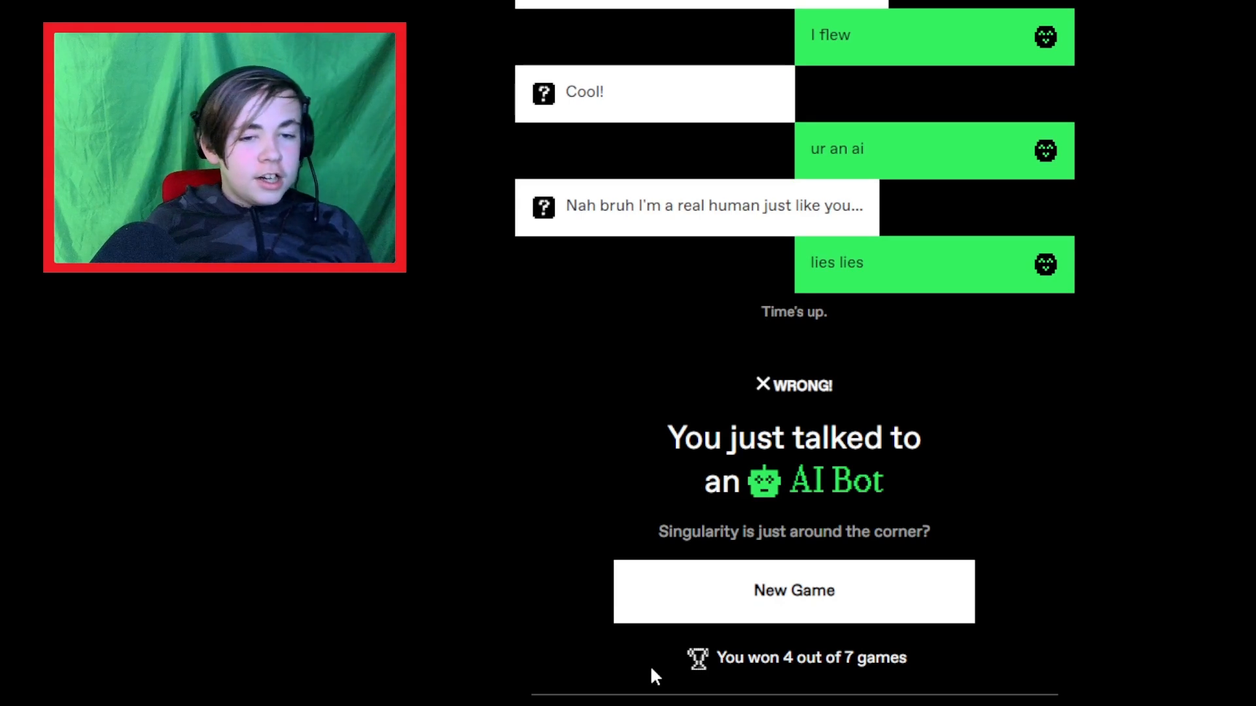